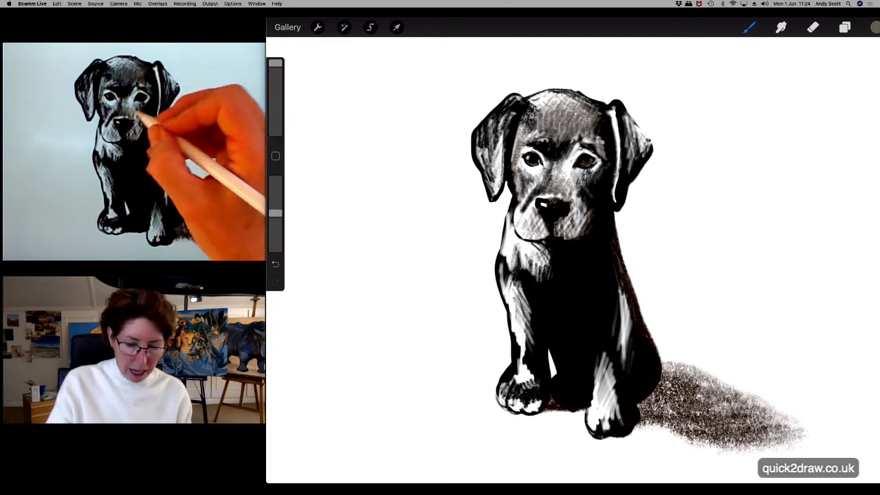
Paint darker textured grey tones over the puppy's head, ears and chest, softening the hatched highlights
left_click(873, 28)
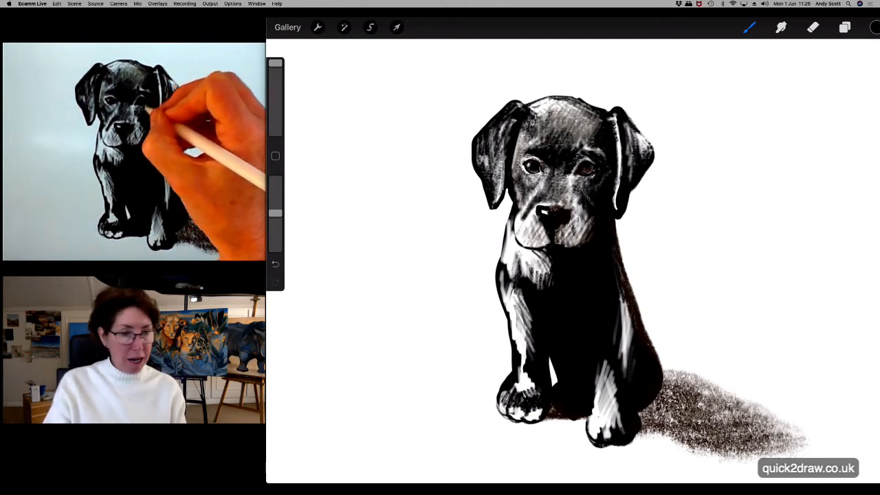
left_click(873, 27)
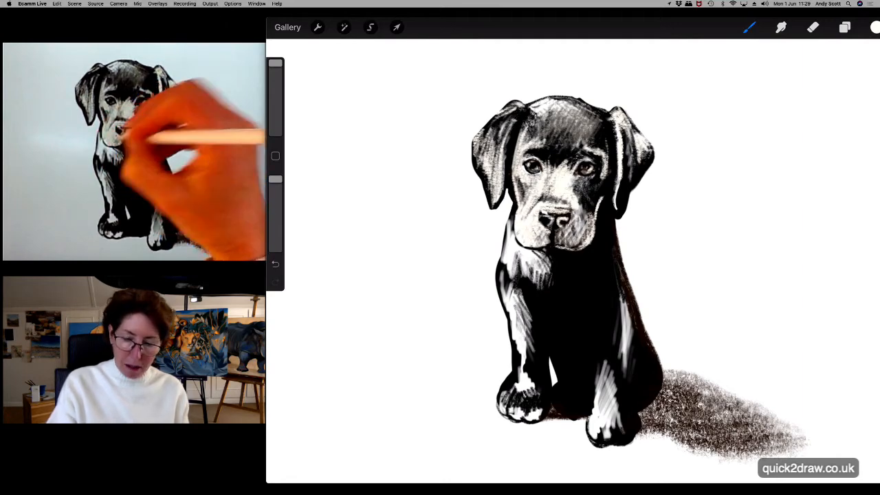
Paint white fur highlights on muzzle, forehead and ear edges, plus a grainy shadow at right
left_click(873, 27)
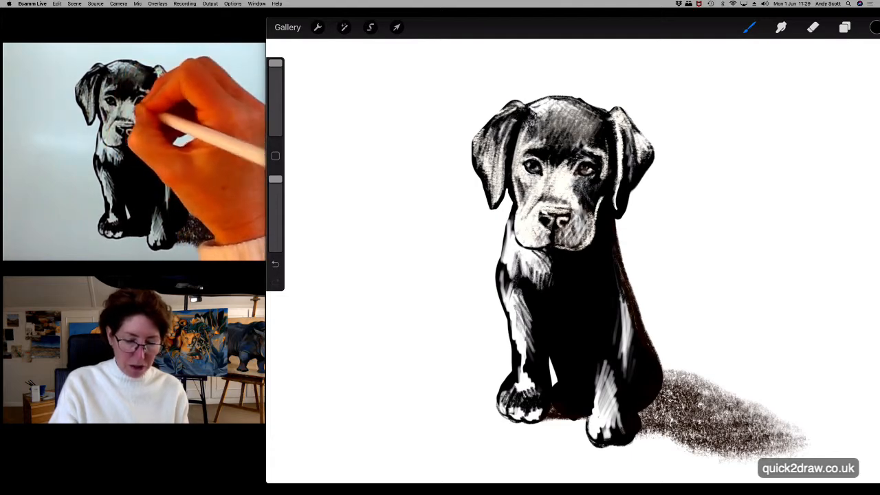
left_click(873, 27)
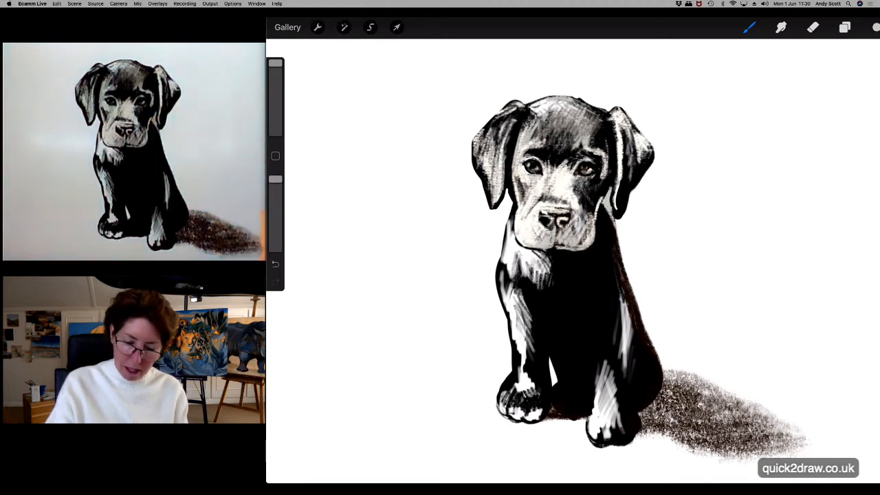
left_click(873, 27)
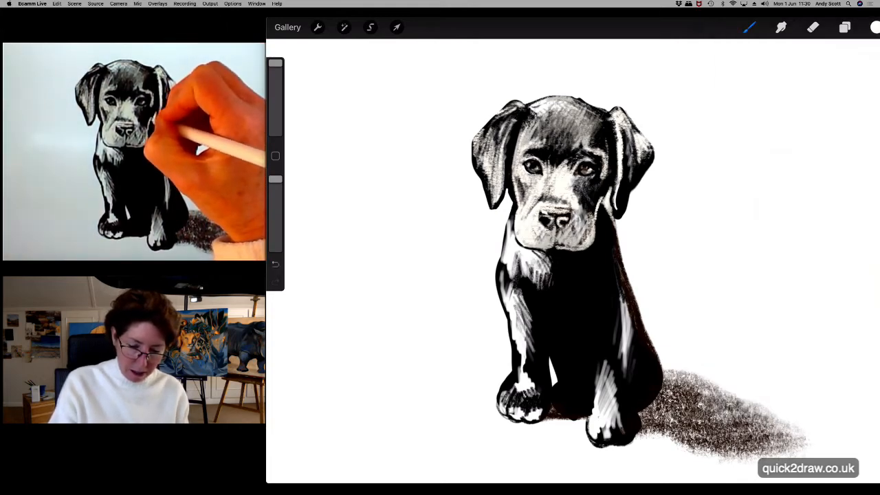
Add white and grey fur strokes over the puppy's head and chest
left_click(873, 26)
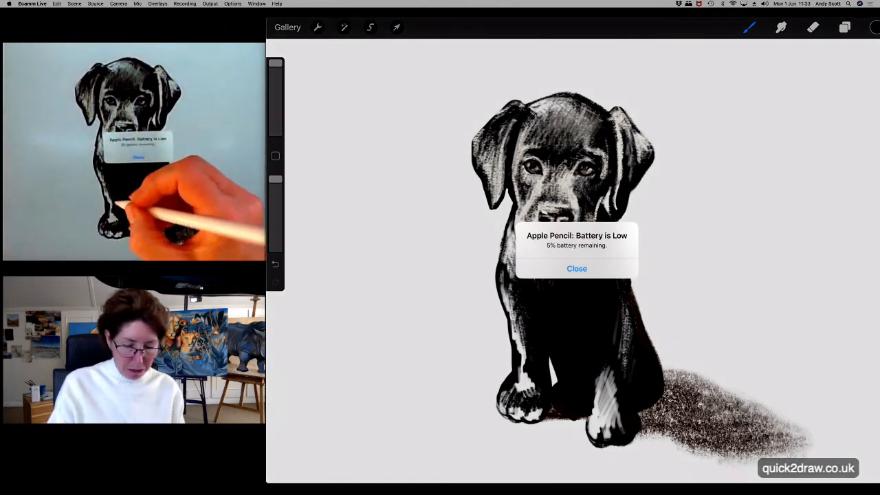
Close the Apple Pencil low-battery alert and open the Colours panel
left_click(577, 268)
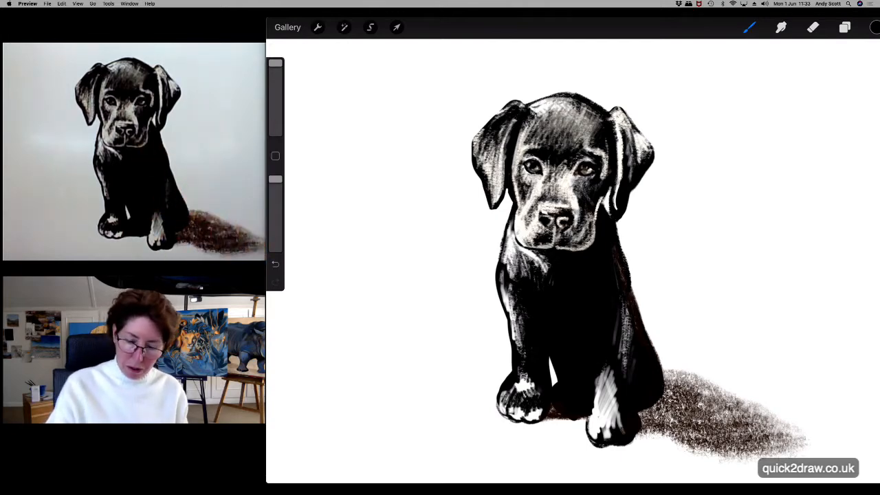
left_click(873, 27)
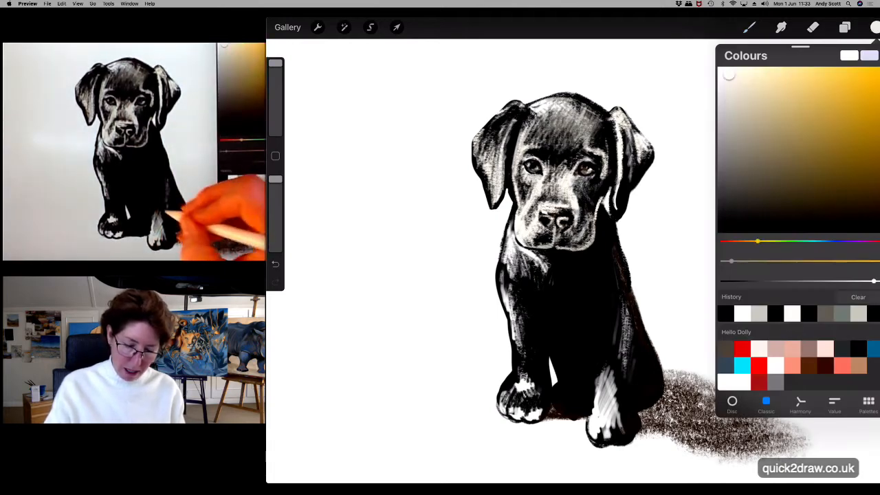